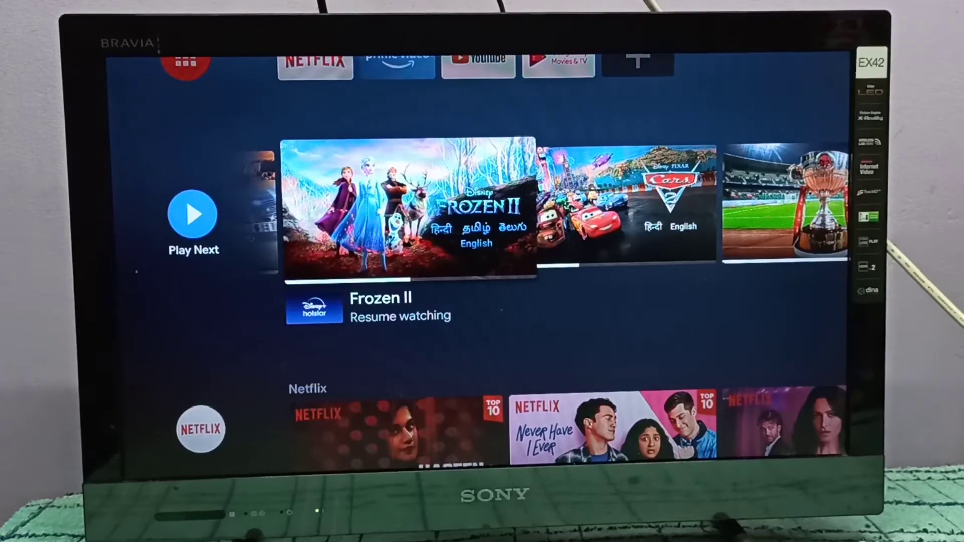
Scroll the Android TV home screen back up to its top Apps row
scroll(up, 3)
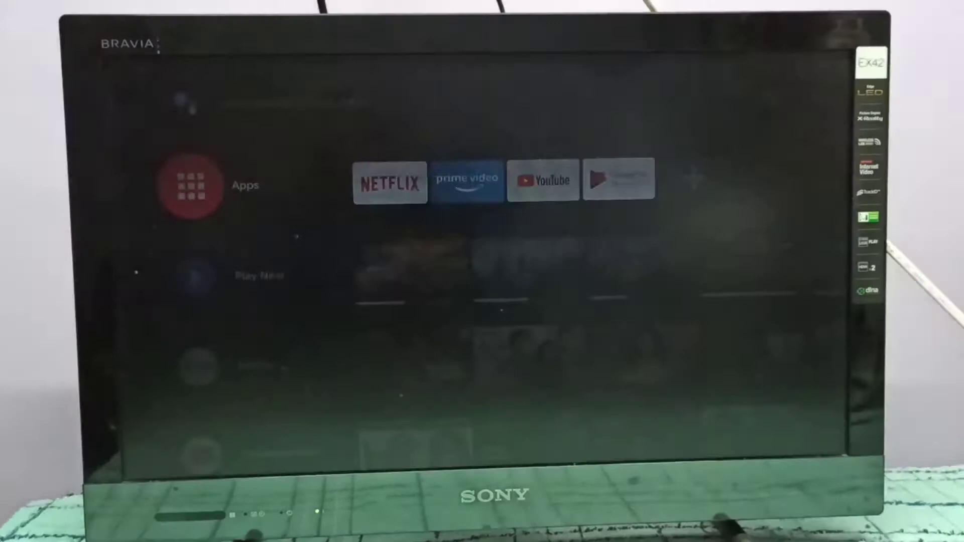
Launch the Google Play Store from the Apps row, landing on its featured storefront
click(191, 185)
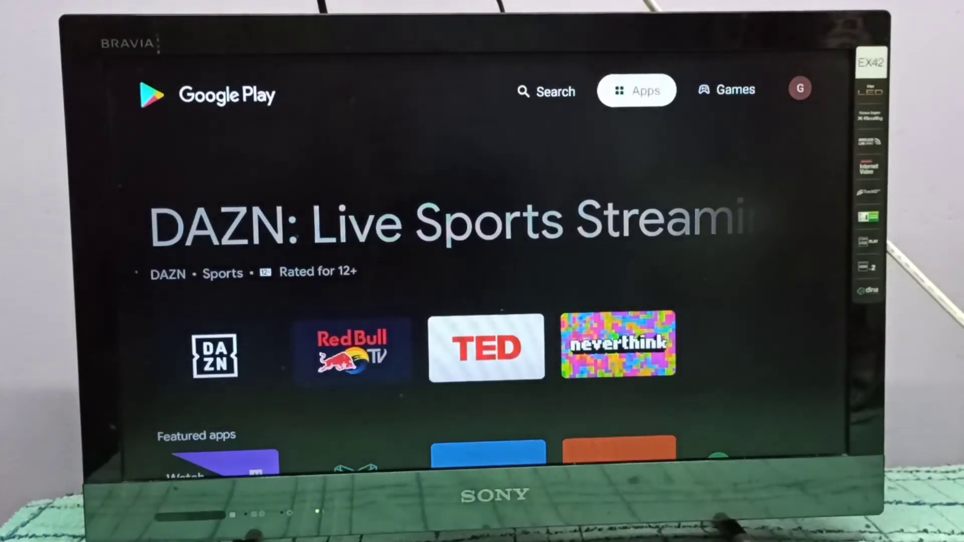
Search the store for 'n' and select the Netflix result to reach its app page
click(547, 90)
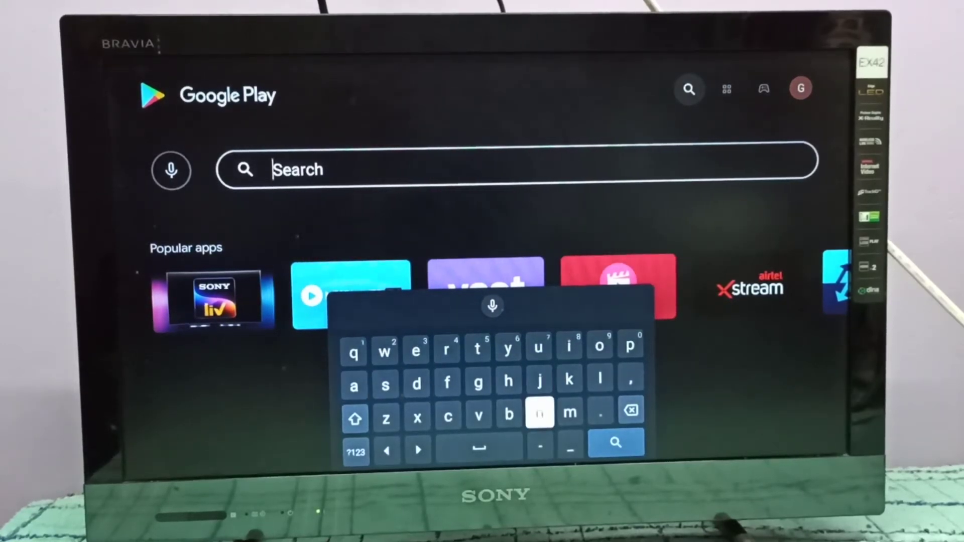
click(540, 412)
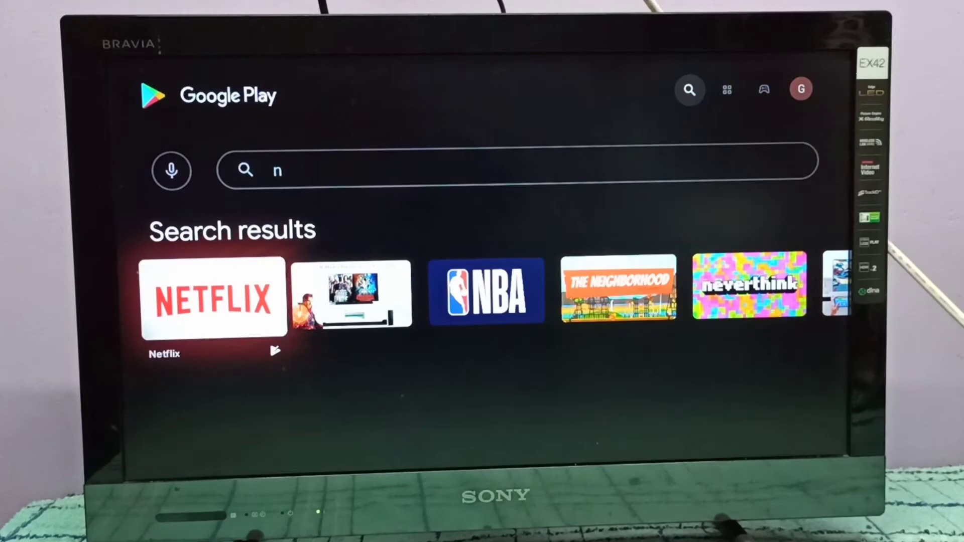
click(213, 300)
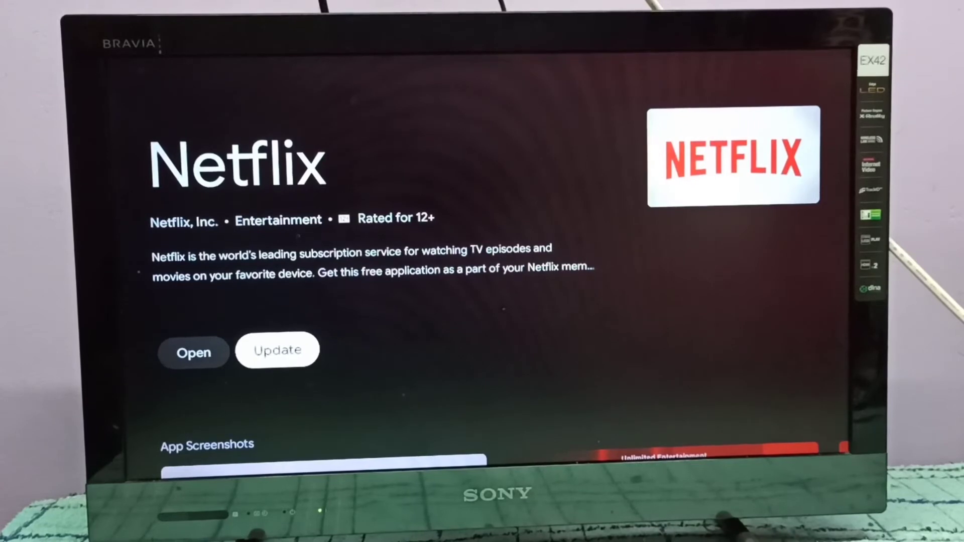
Start the Netflix update so it shows as Pending, verified by Play Protect
click(276, 350)
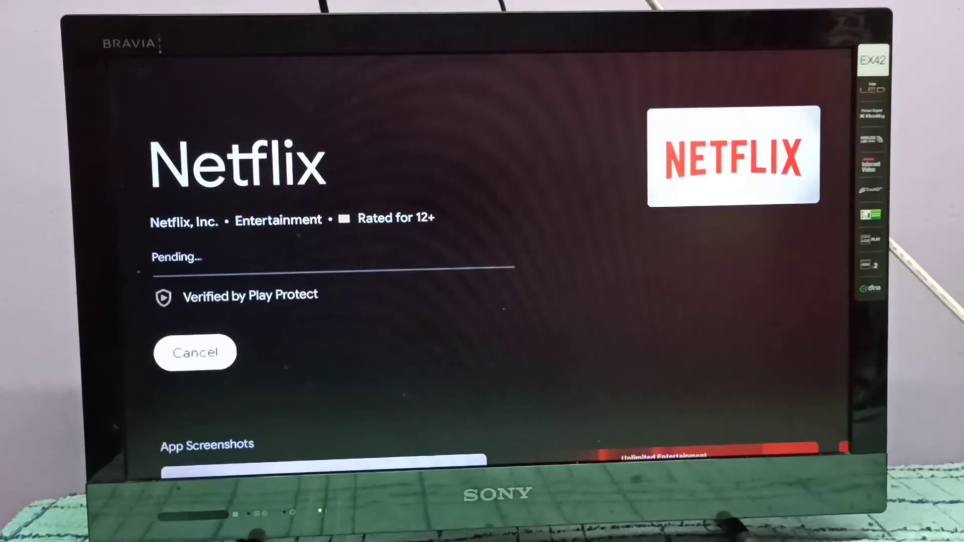